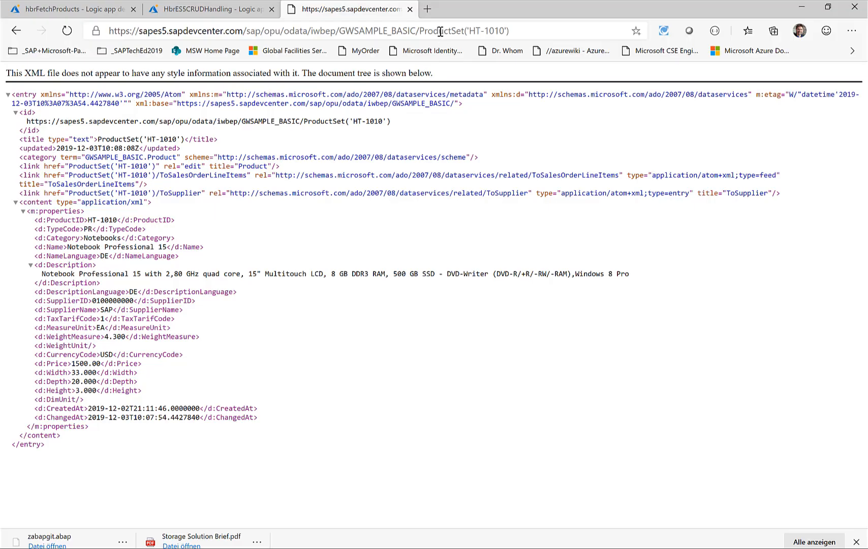
- Reload the ProductSet('HT-1010') XML record in the browser
click(66, 31)
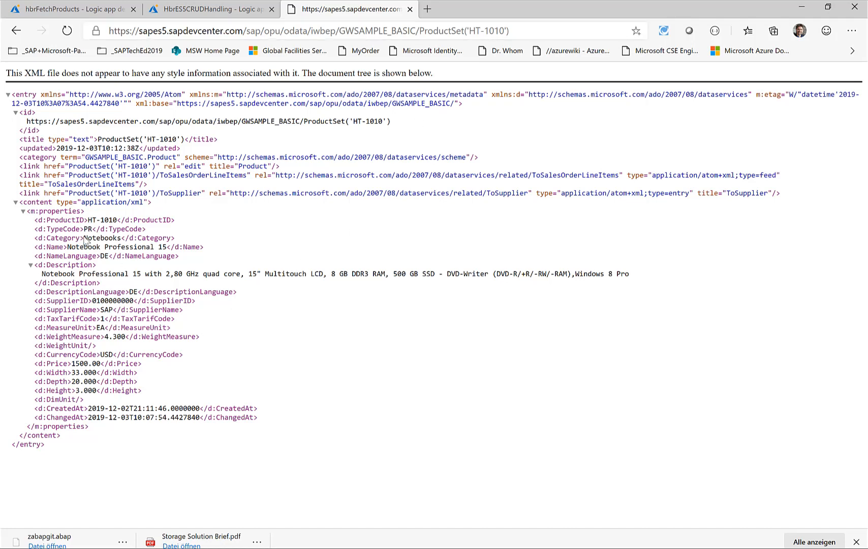
mouse_move(103, 390)
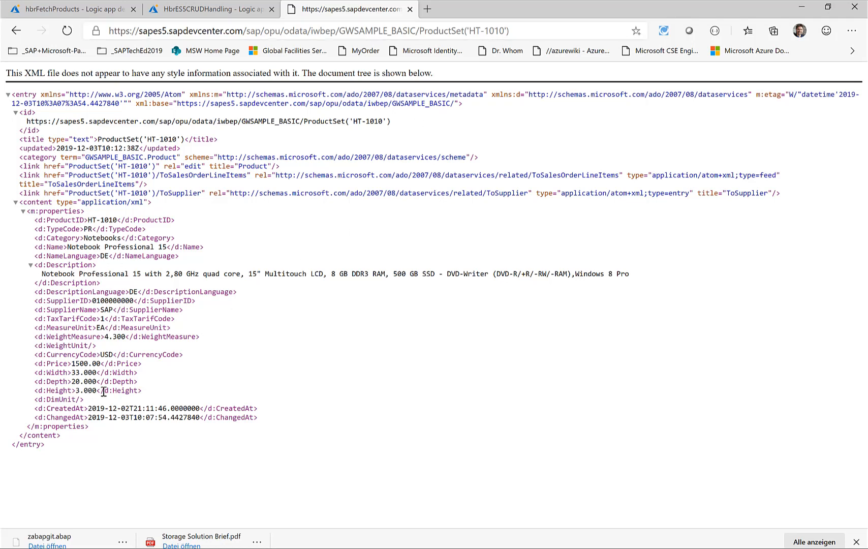
mouse_move(126, 338)
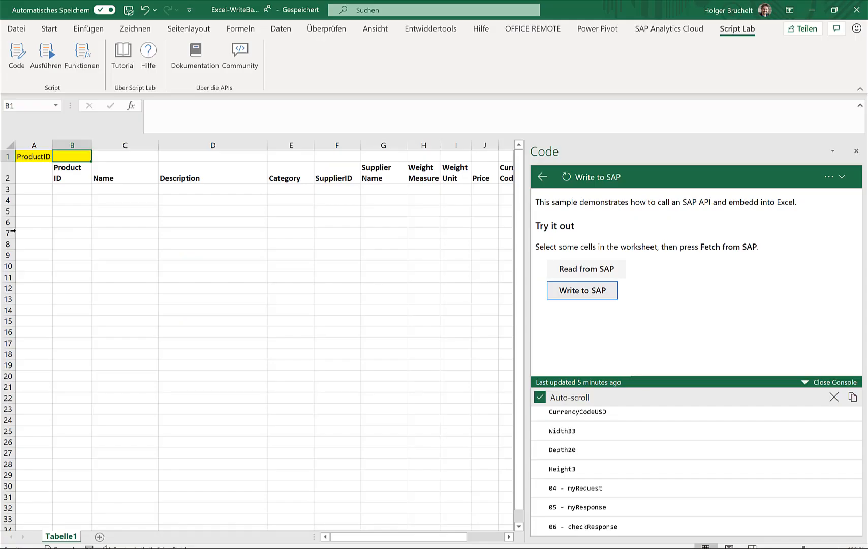
mouse_move(172, 115)
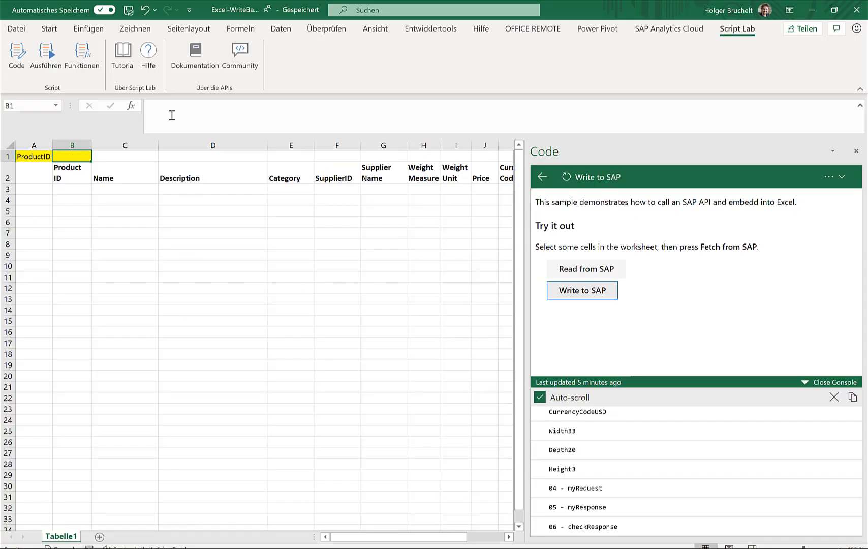
- Enter HT-1010 as the product ID and read its details from SAP into row 3
text(HT-1010)
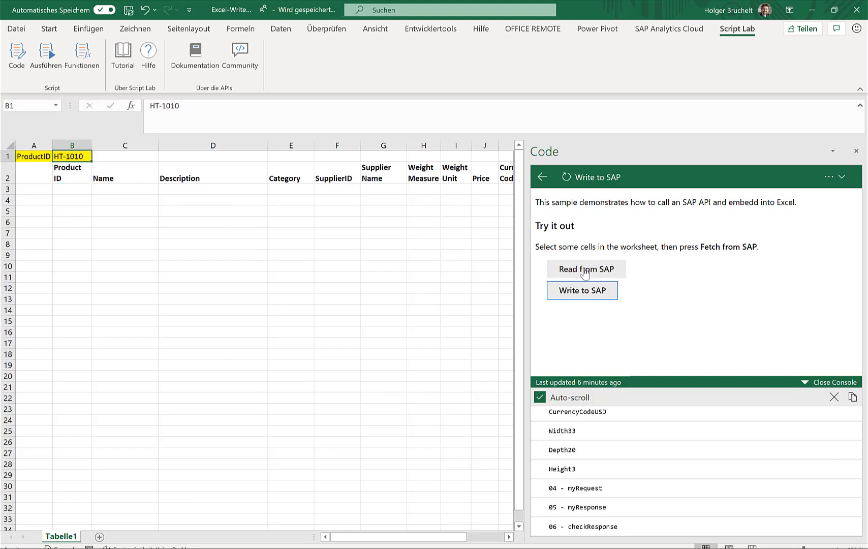
click(586, 269)
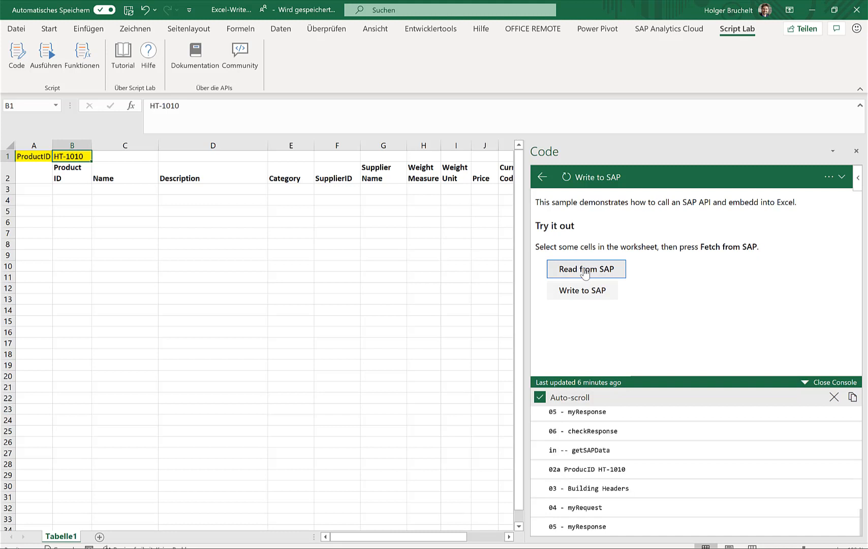
click(586, 268)
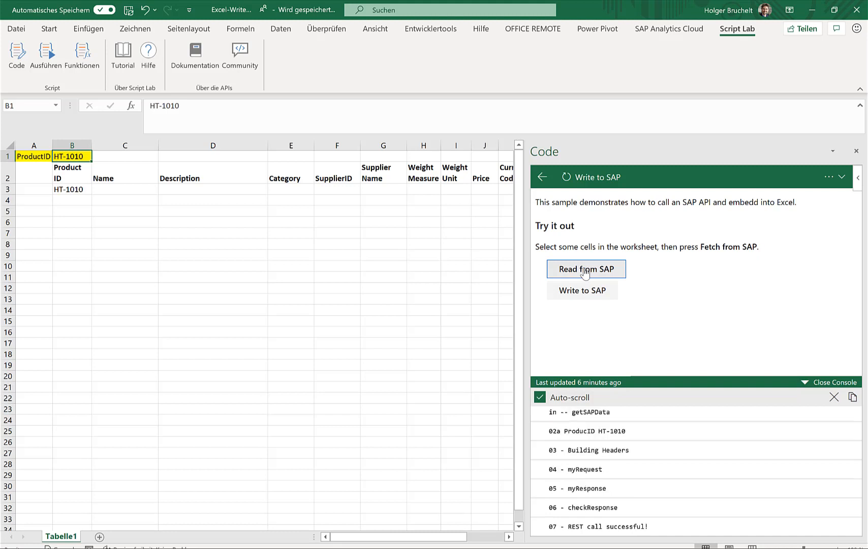
click(586, 268)
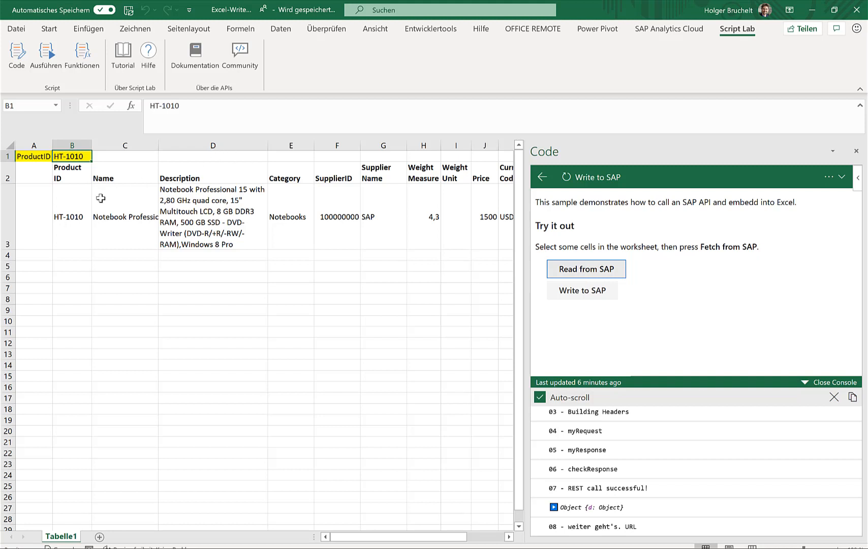
click(71, 216)
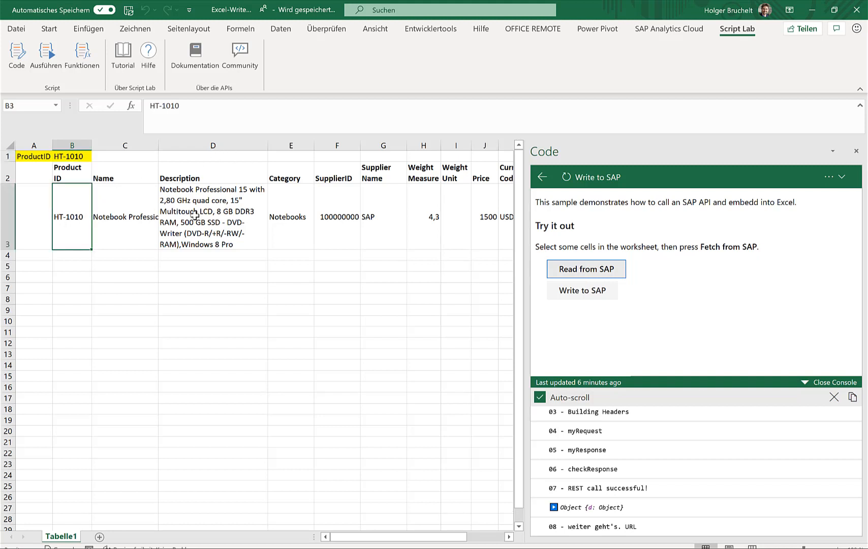
- Edit row 3 to 'Notebook Professional 15a', weight 4,5, price 1000, dimensions 10/30/50, and write it to SAP
click(213, 216)
text(a)
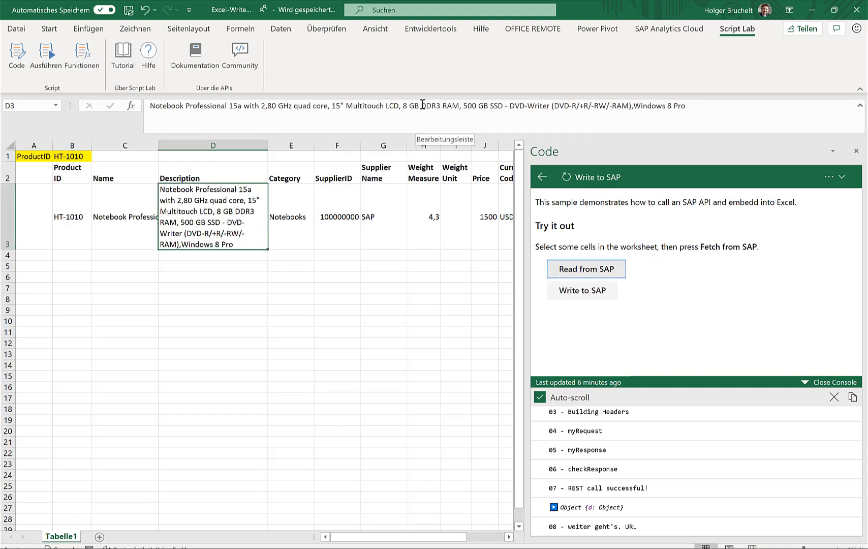
click(423, 217)
text(4,5)
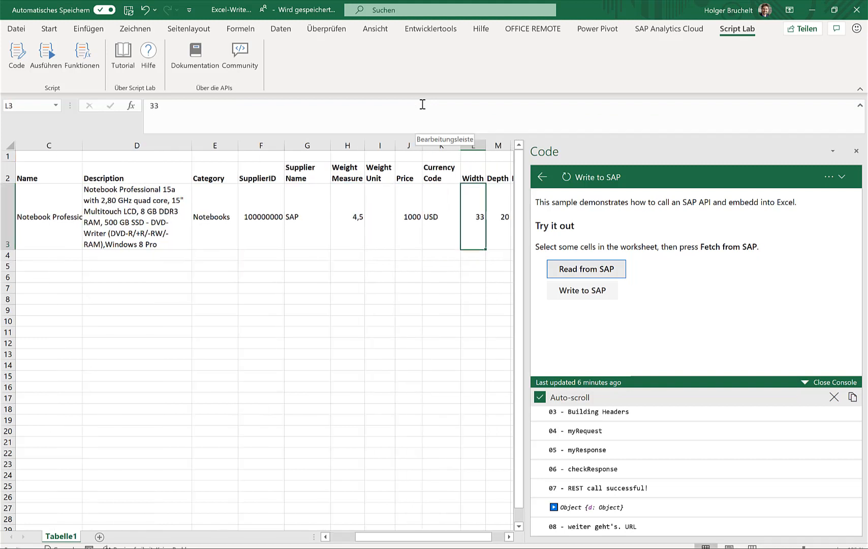
scroll(right, 3)
text(10)
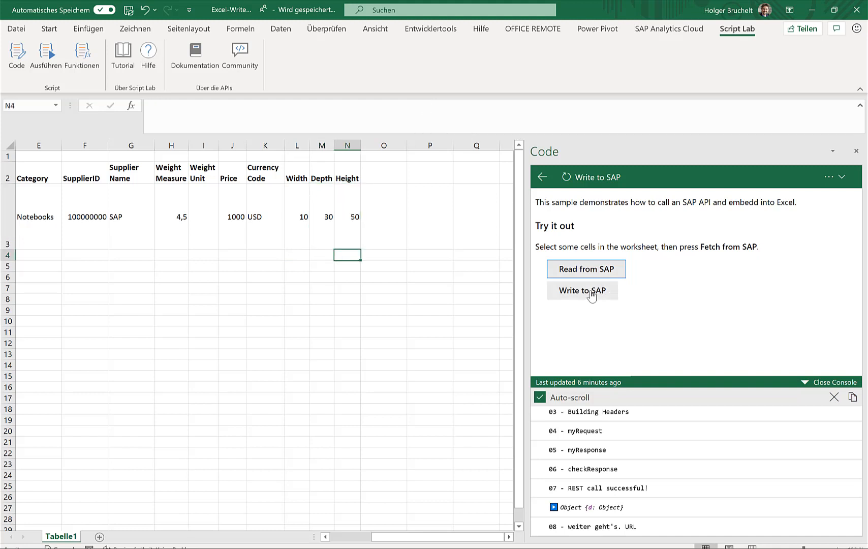
click(581, 291)
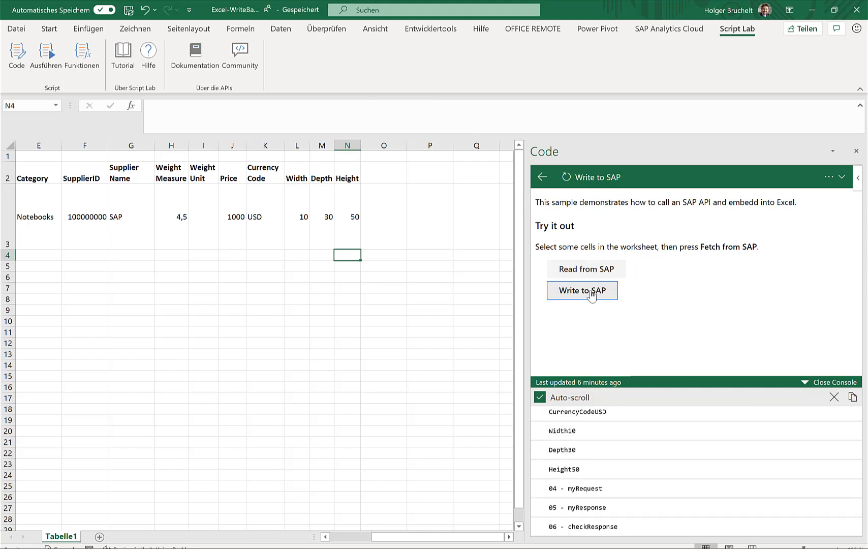
click(347, 216)
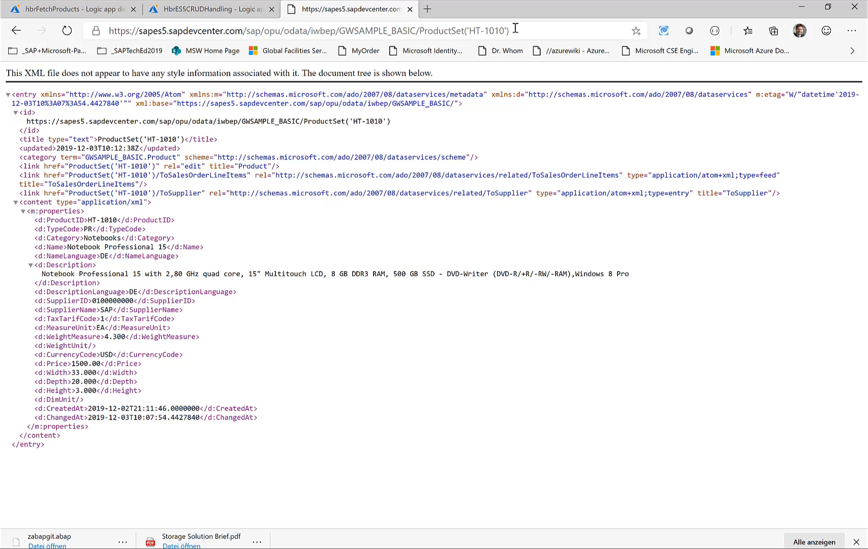
- Reload the ProductSet('HT-1010') record to check whether the update arrived
click(66, 31)
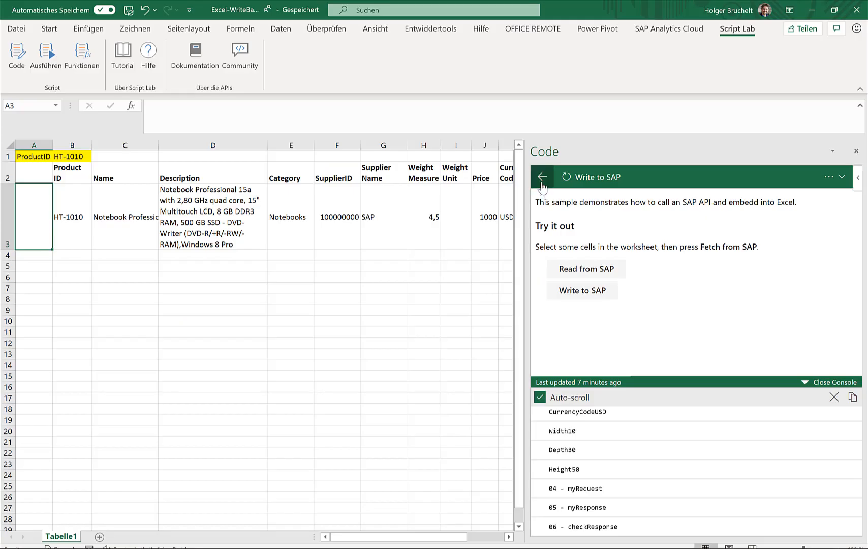
- Leave the running sample and view the Write to SAP snippet code, highlighting the reihe and spalte parameters
click(542, 177)
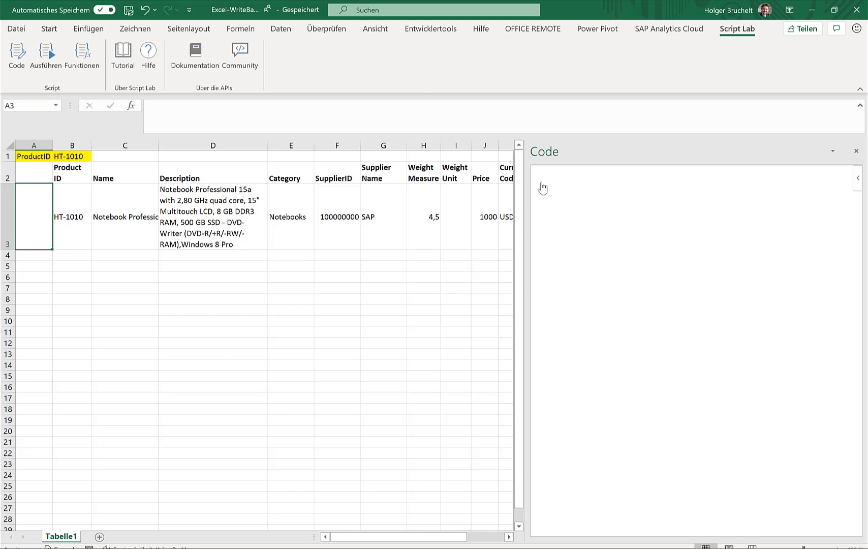
click(17, 55)
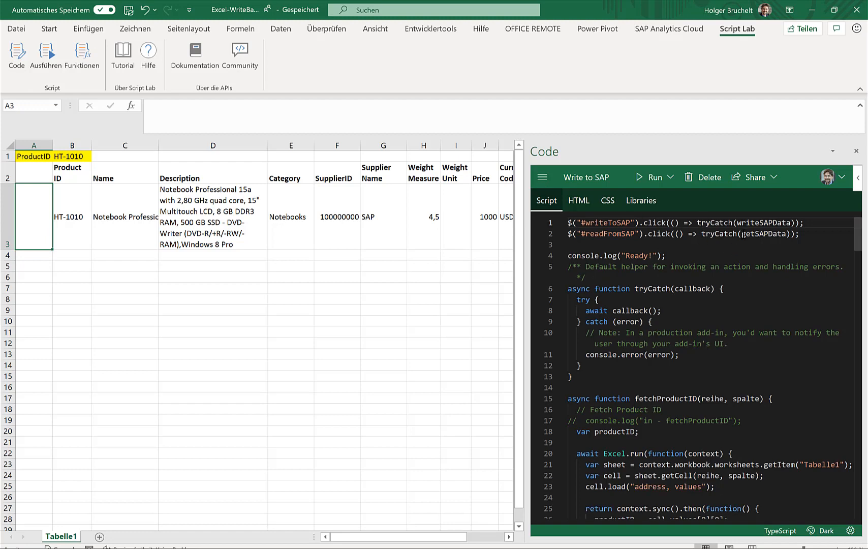
double_click(762, 234)
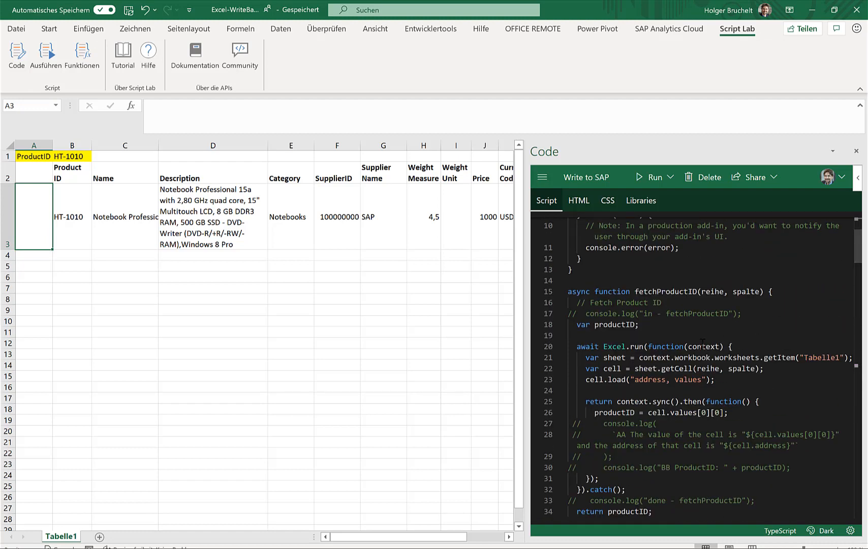
double_click(720, 291)
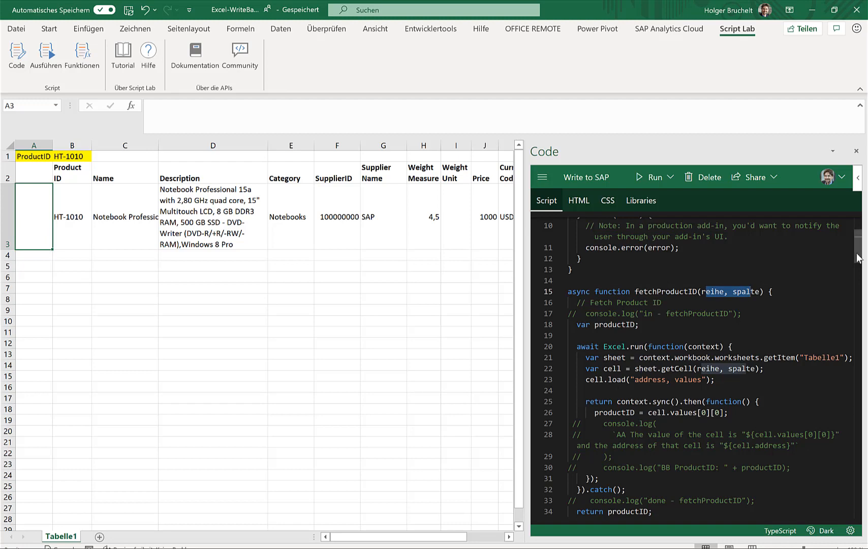
- Scroll through the rest of the Write to SAP script
scroll(down, 3)
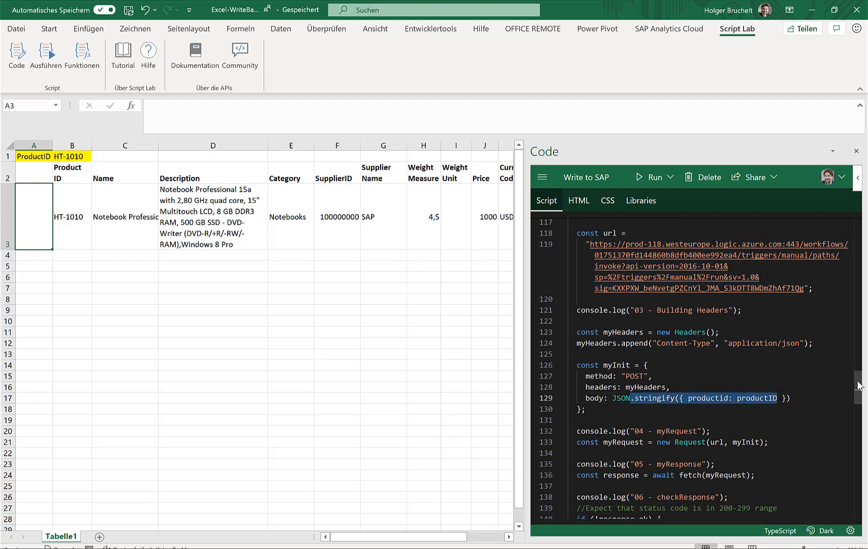
scroll(down, 3)
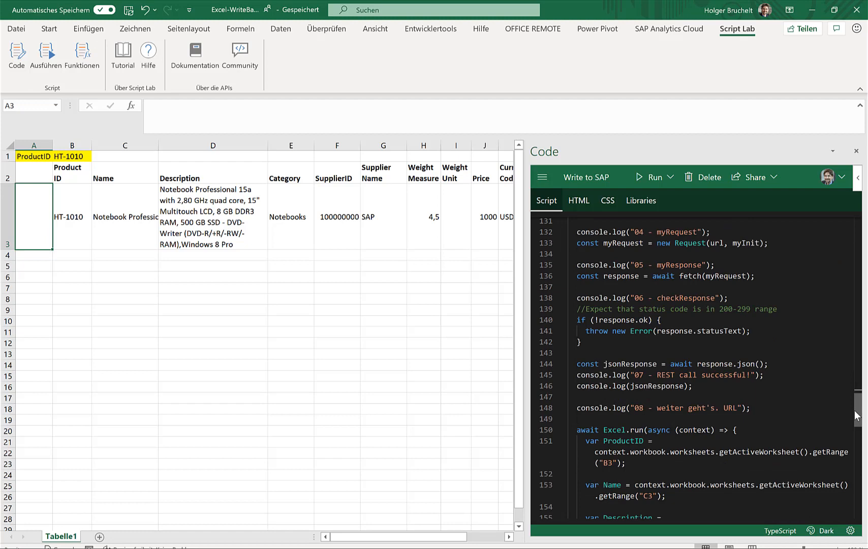
scroll(down, 3)
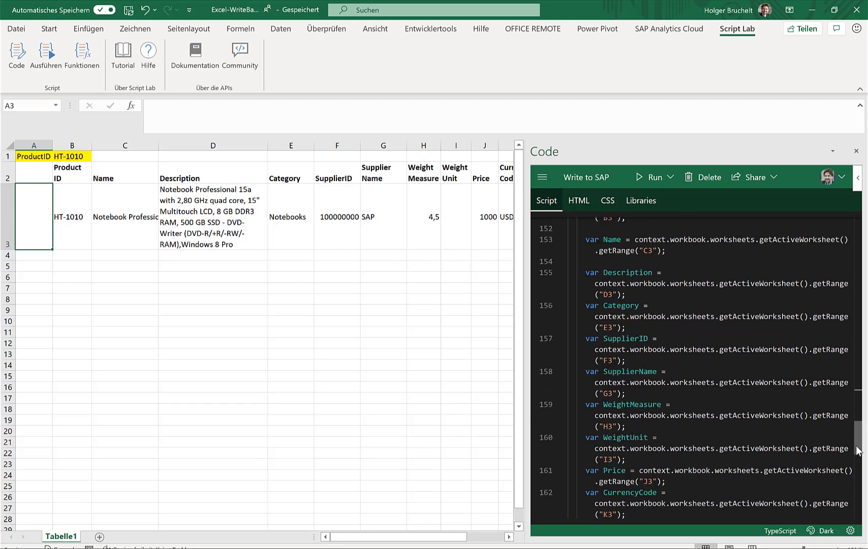
scroll(down, 3)
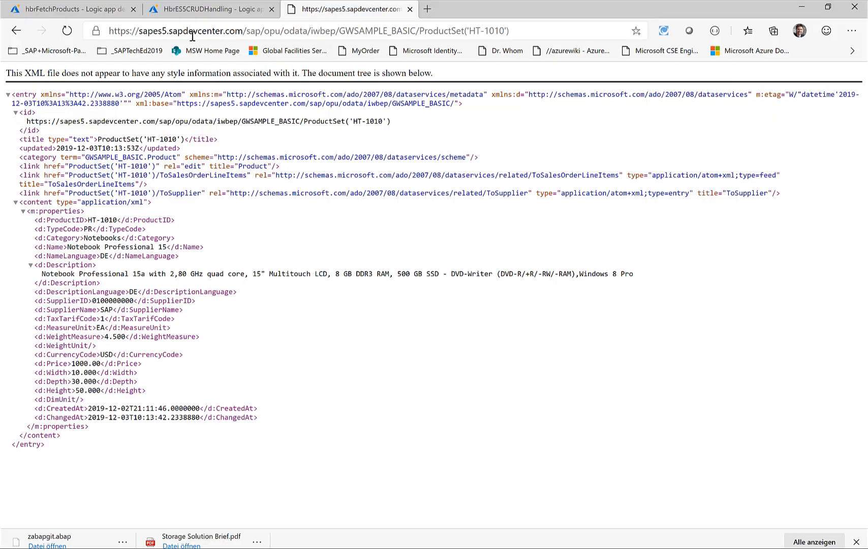
- Return to the hbrFetchProducts workflow and expand the HTTP request trigger with its productid schema
click(73, 9)
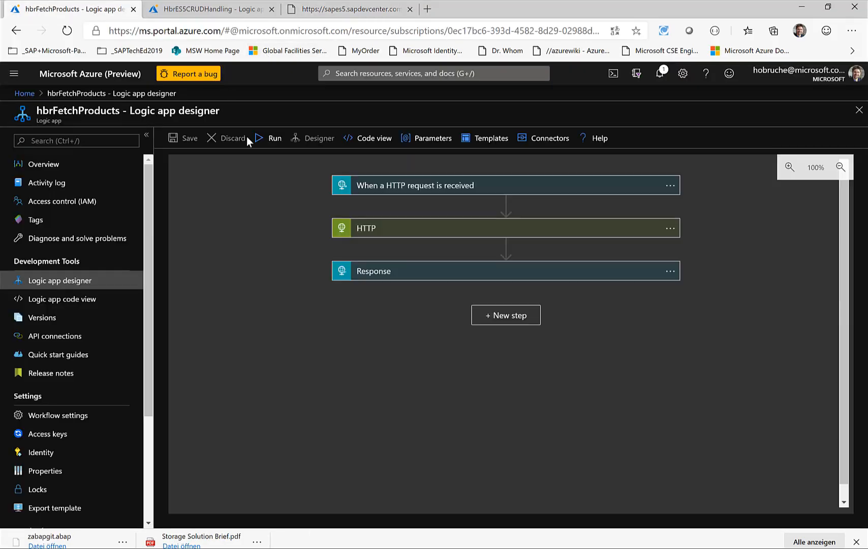
mouse_move(380, 200)
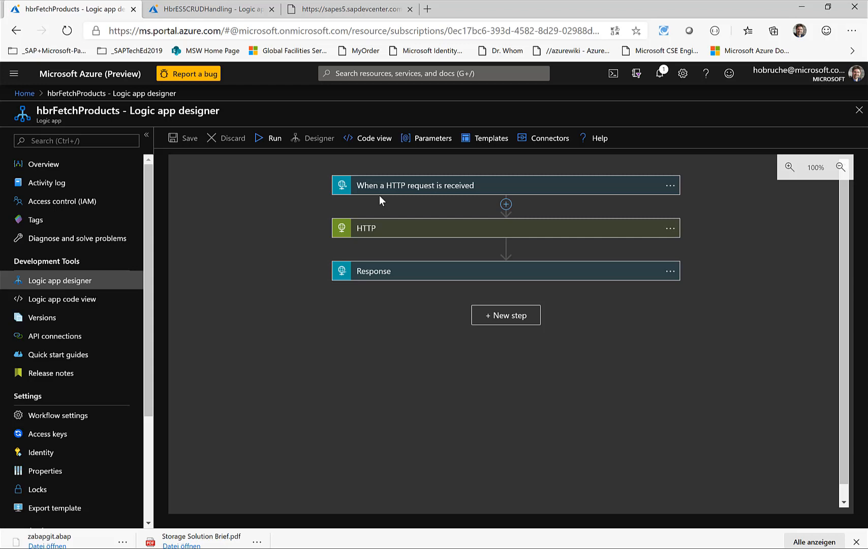
click(415, 185)
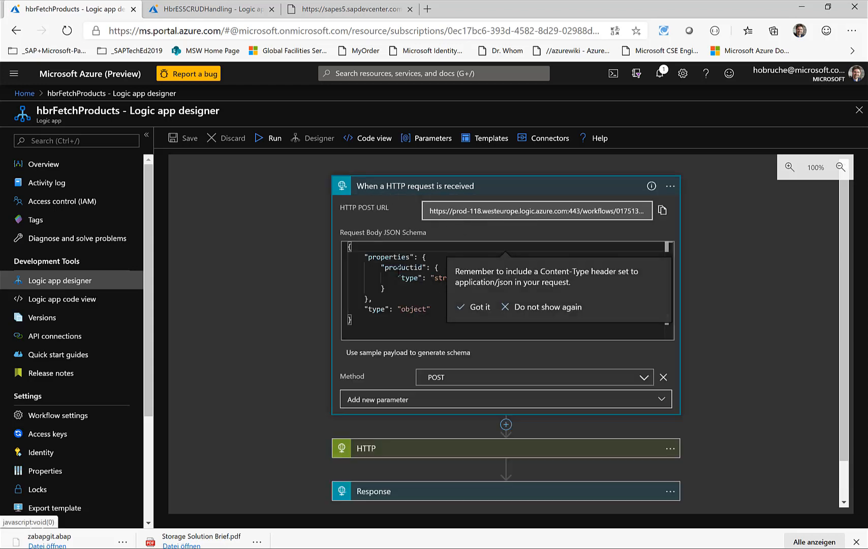
click(479, 307)
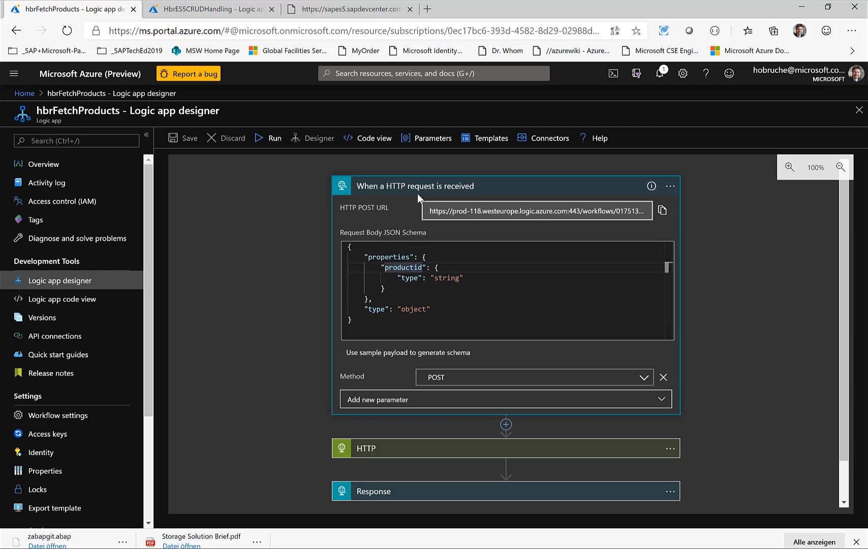
- Inspect the HTTP step's SAP GET request URI, collapse it, and return to Excel
click(415, 185)
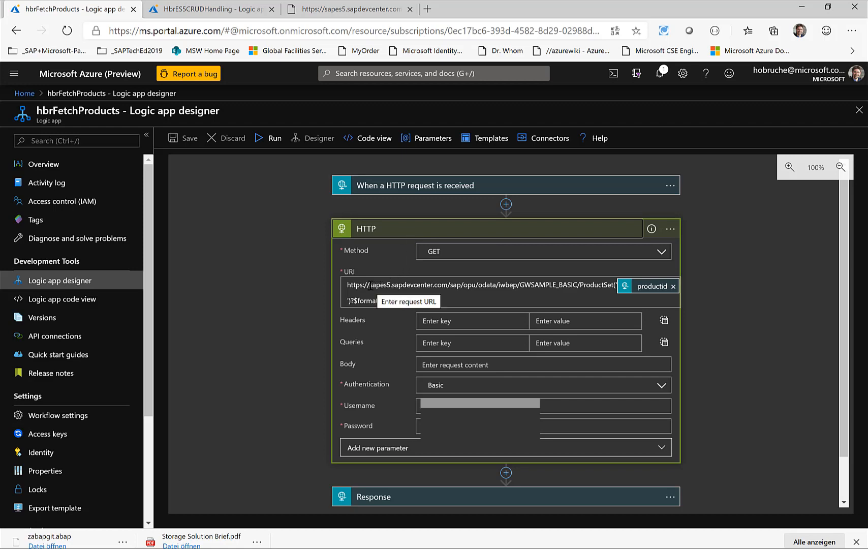
click(482, 285)
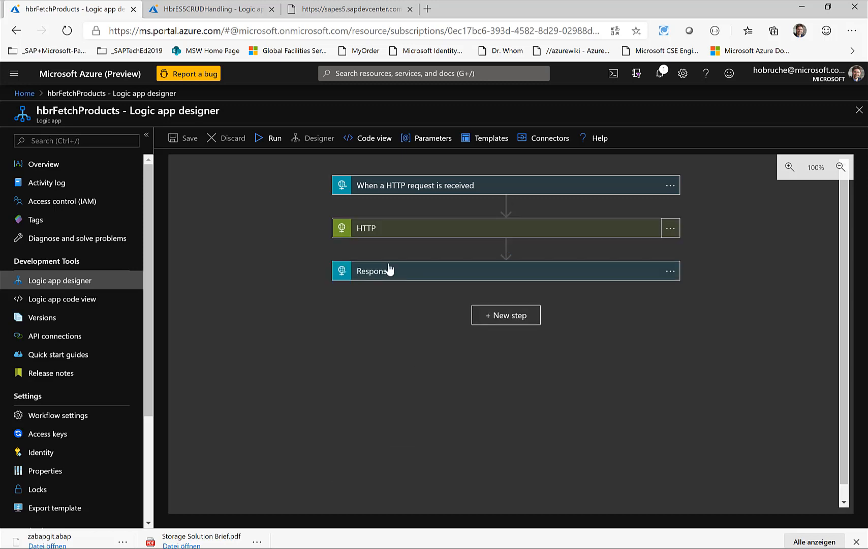
click(388, 270)
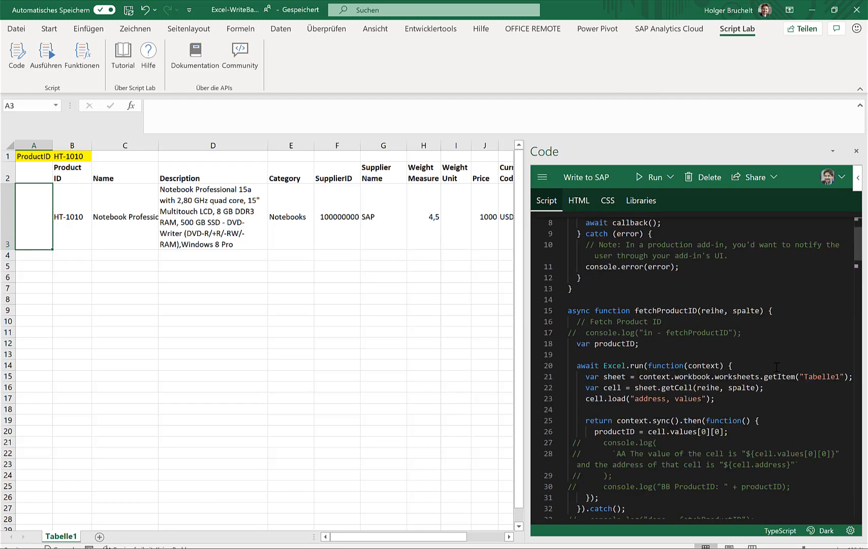
- Scroll through the writeSAPData code with its Logic App URL and POST request body
scroll(down, 3)
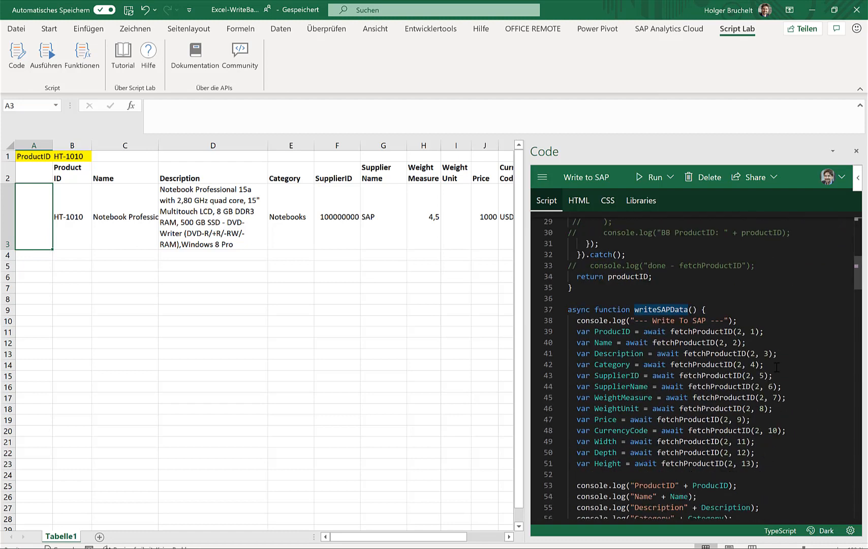
scroll(down, 3)
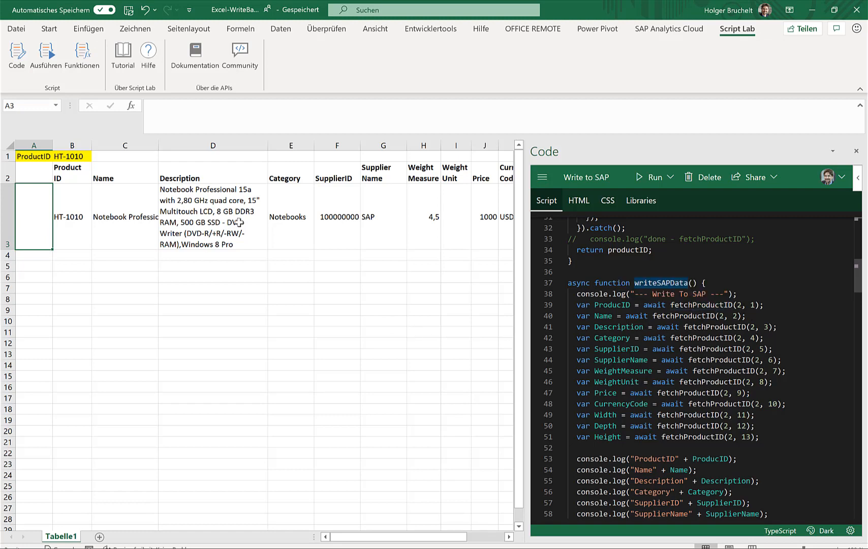
scroll(down, 3)
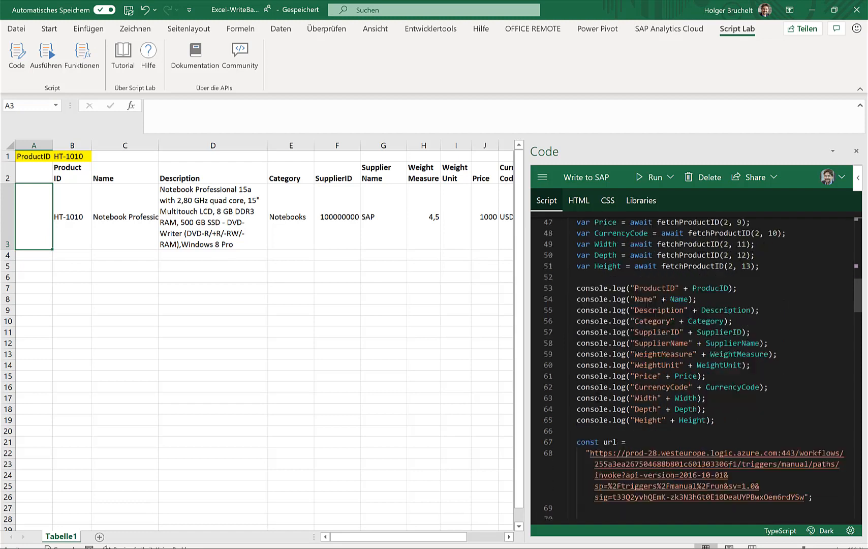
scroll(down, 3)
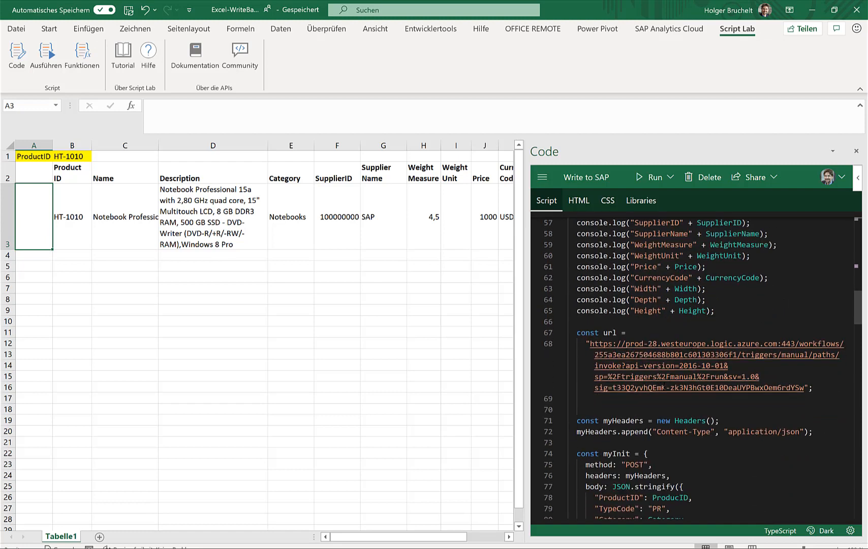
scroll(down, 3)
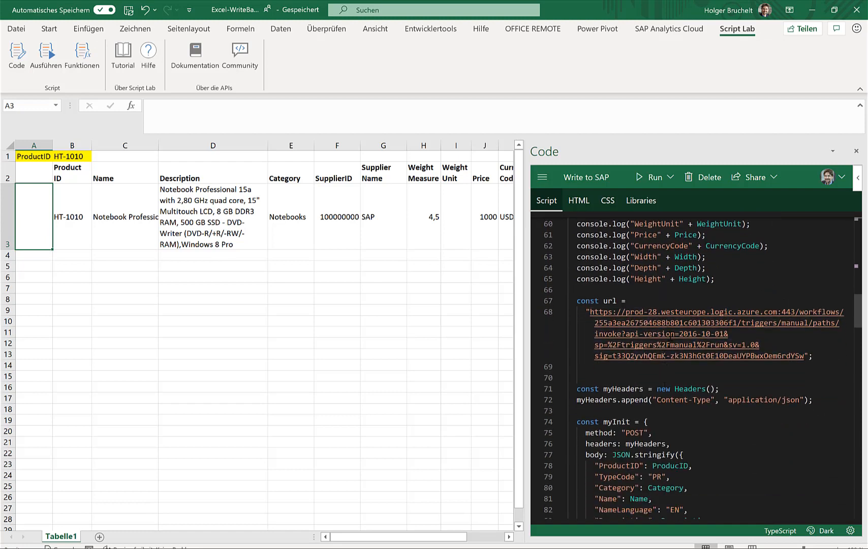
scroll(down, 3)
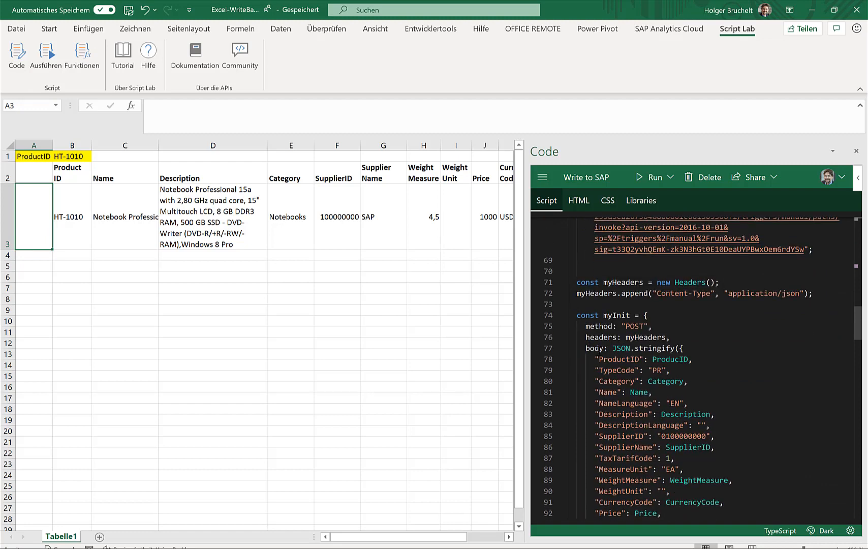
scroll(down, 3)
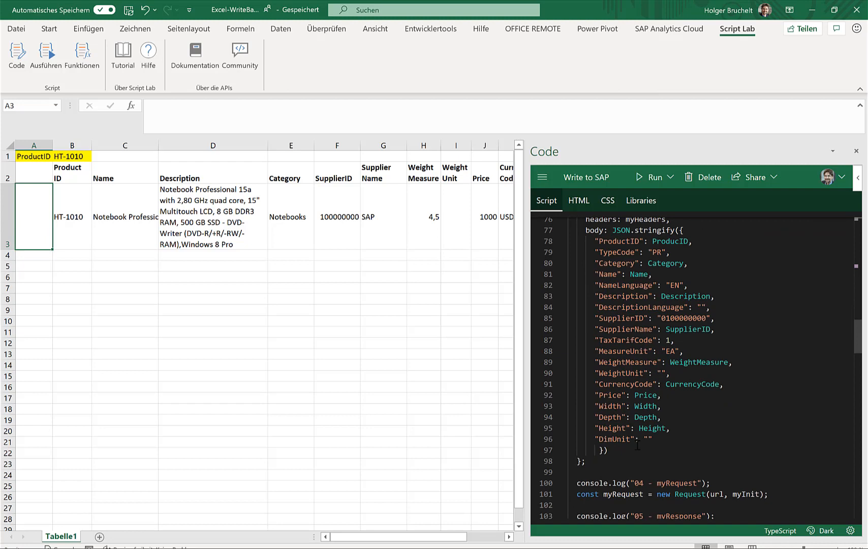
scroll(down, 3)
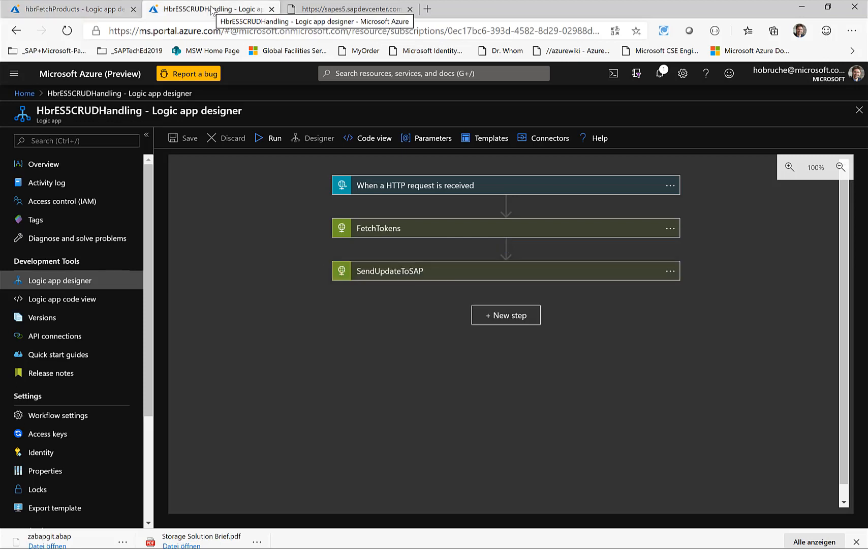
mouse_move(440, 191)
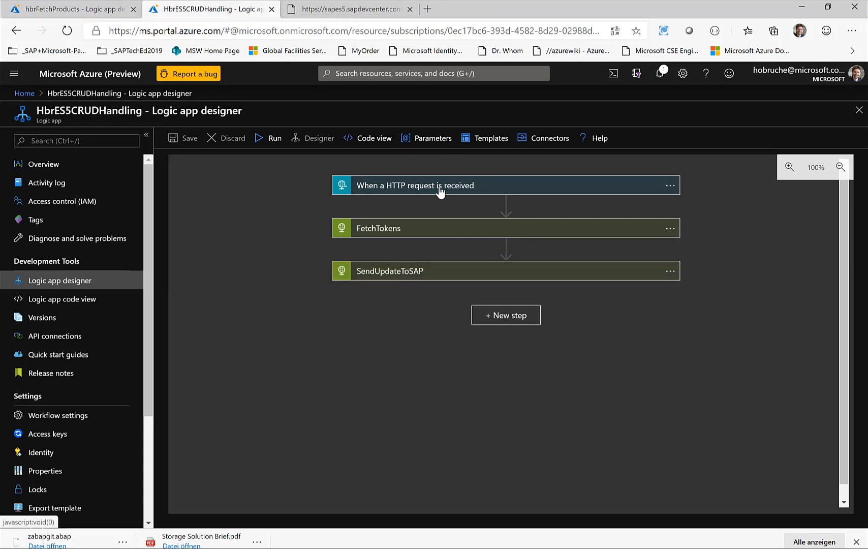
click(414, 185)
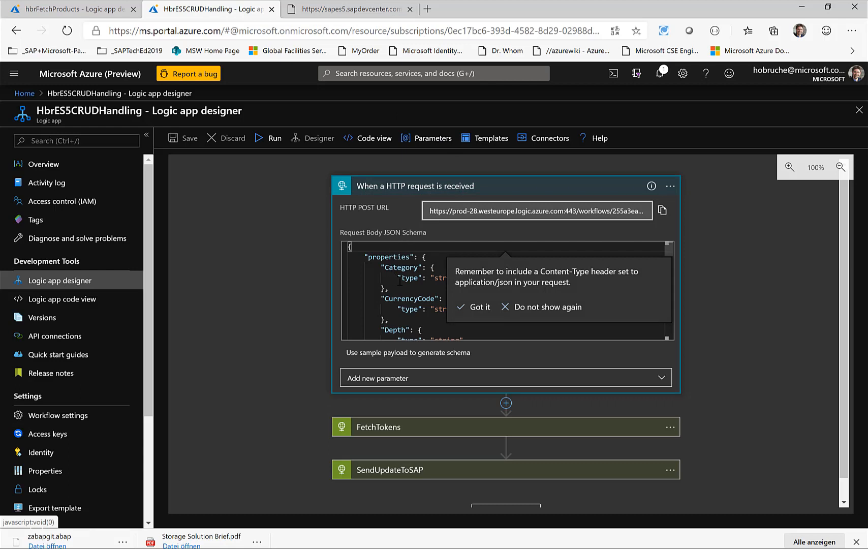
click(480, 307)
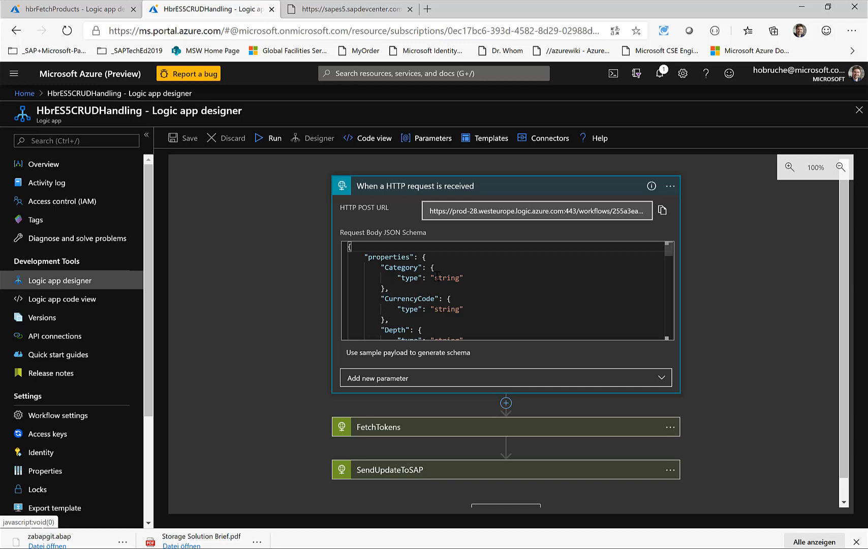
scroll(down, 3)
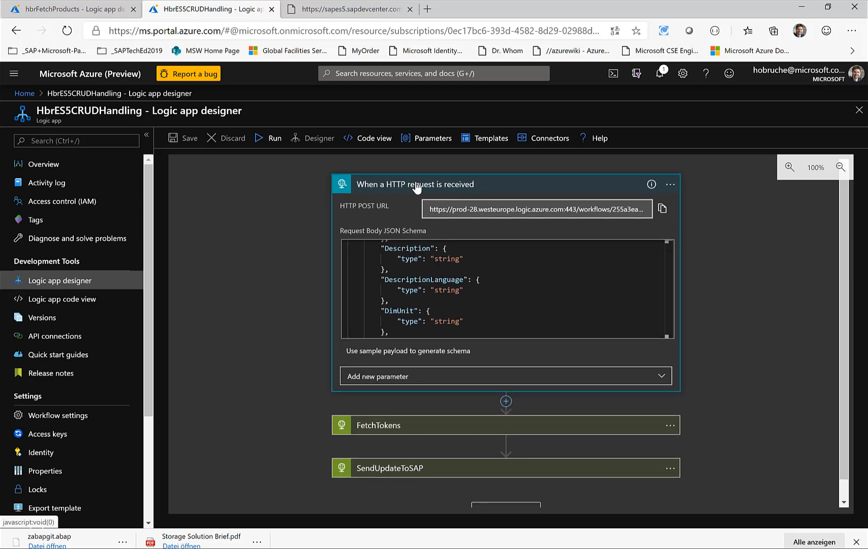
click(415, 183)
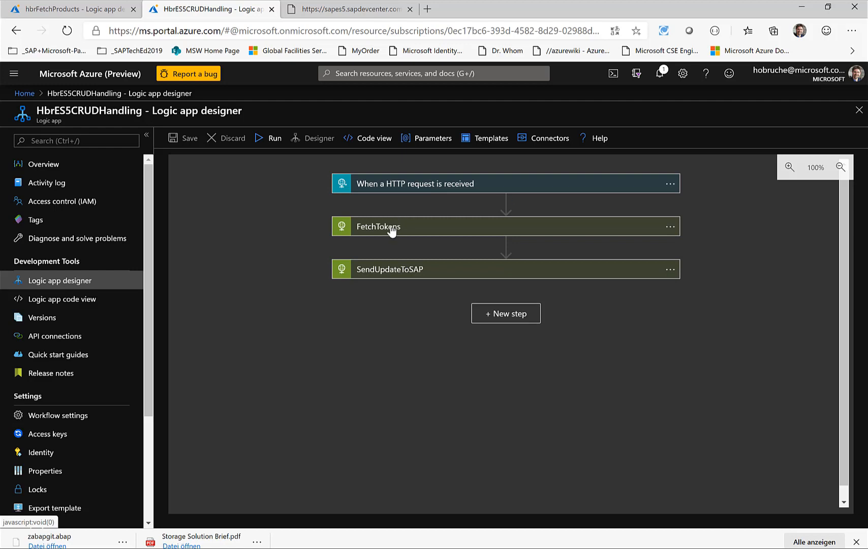
- Inspect the FetchTokens GET request with its x-csrf-token fetch header, then collapse it
click(378, 227)
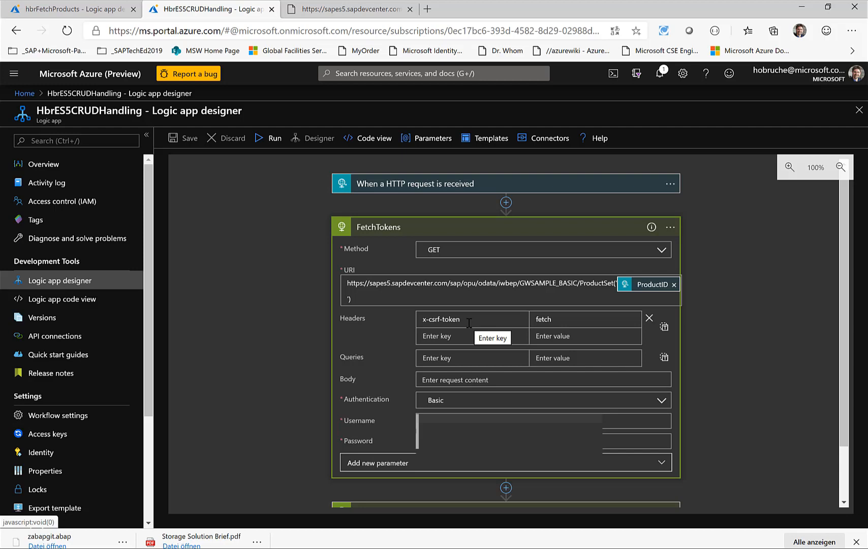
mouse_move(518, 309)
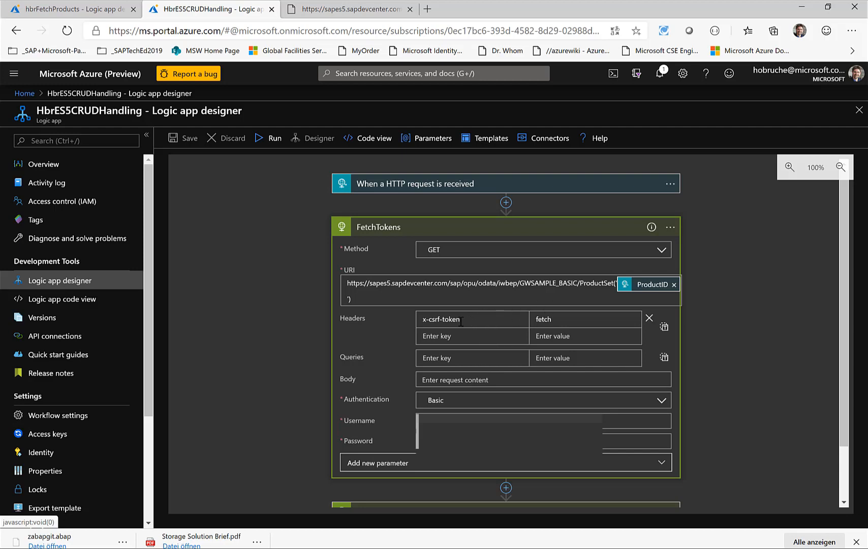
mouse_move(466, 323)
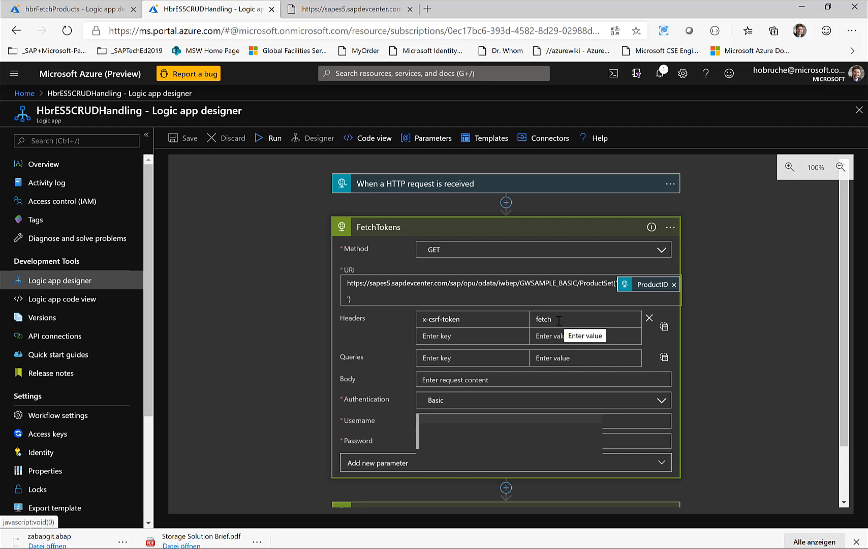
mouse_move(476, 230)
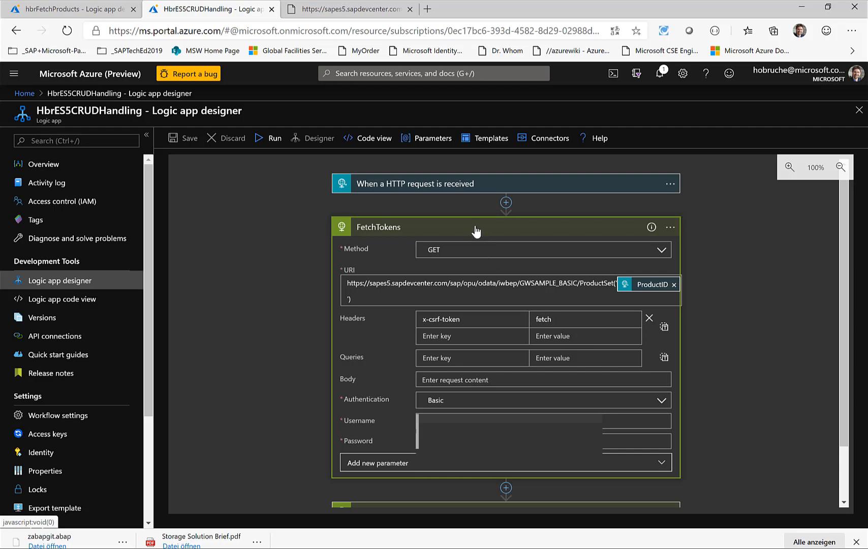
mouse_move(475, 231)
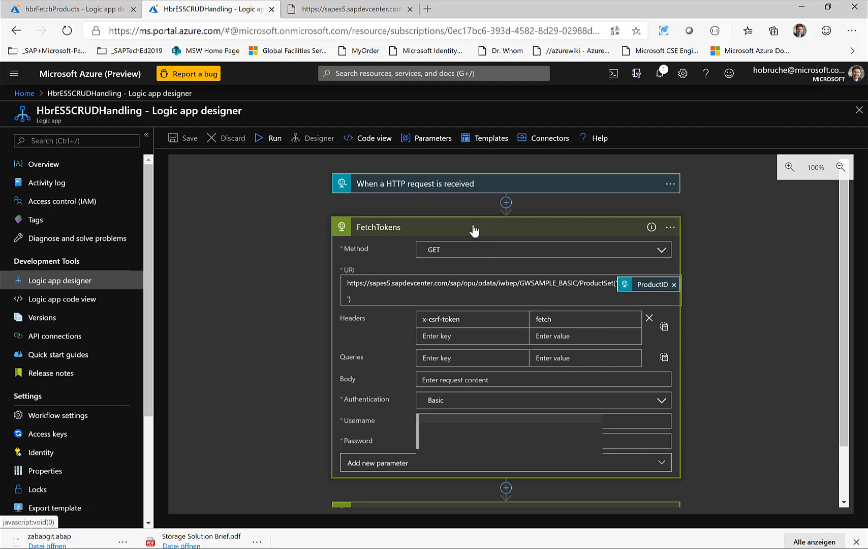
click(378, 227)
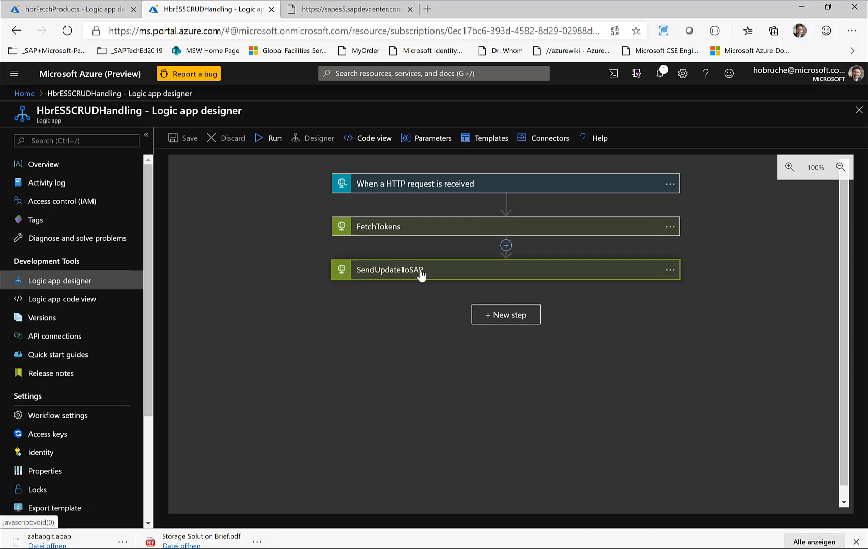
- Expand SendUpdateToSAP and review its PUT headers (etag, x-csrf-token), XML body and authentication
click(390, 269)
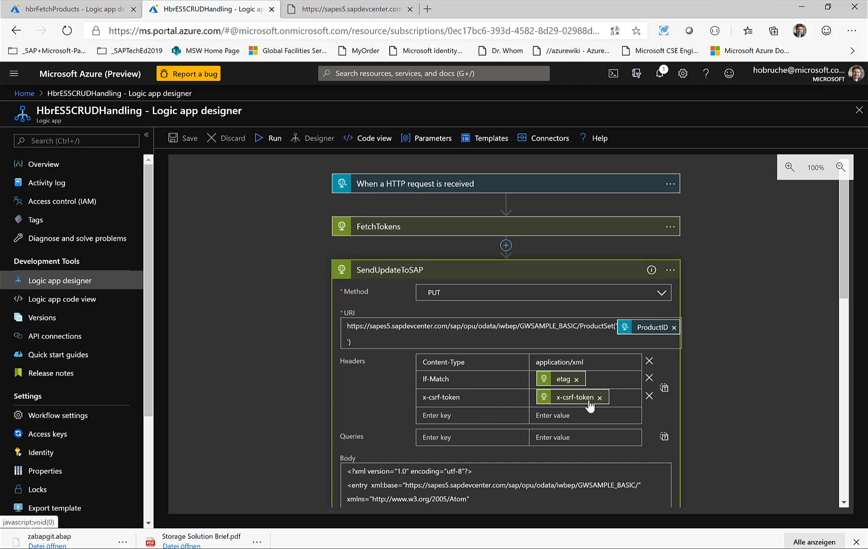
mouse_move(560, 380)
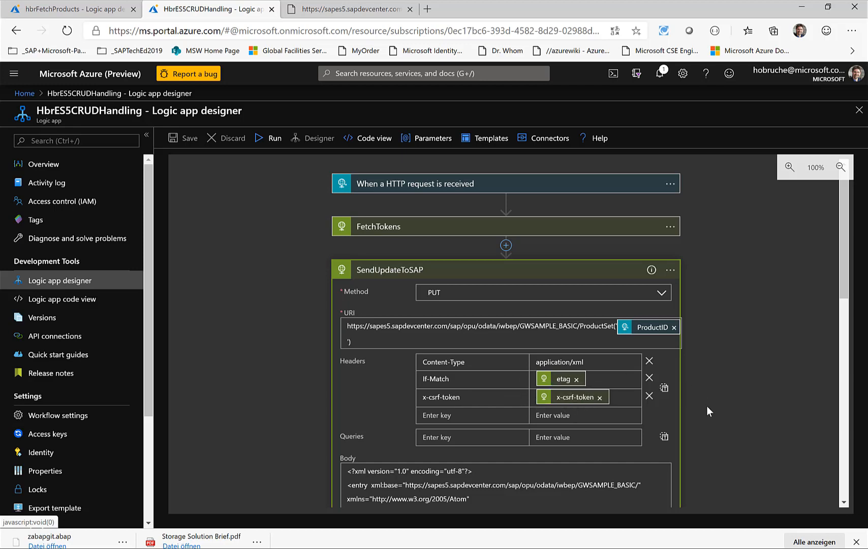
scroll(down, 3)
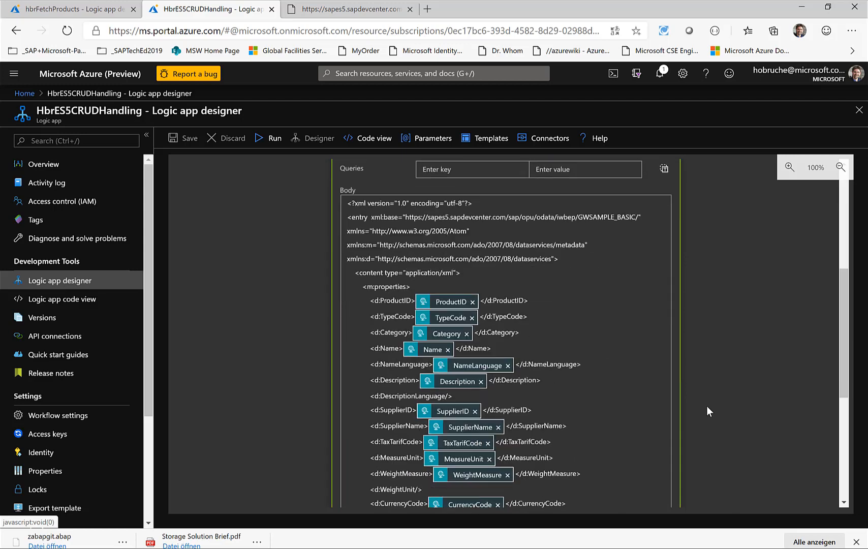
scroll(down, 3)
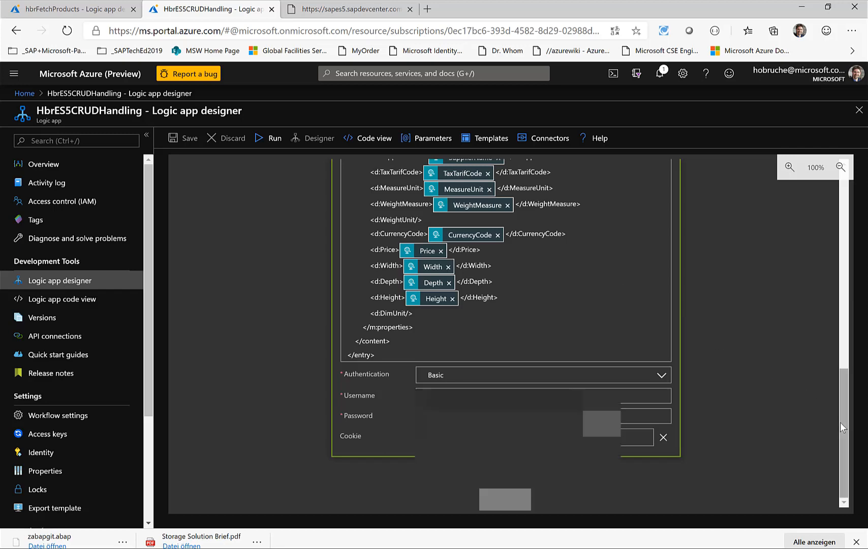
scroll(up, 3)
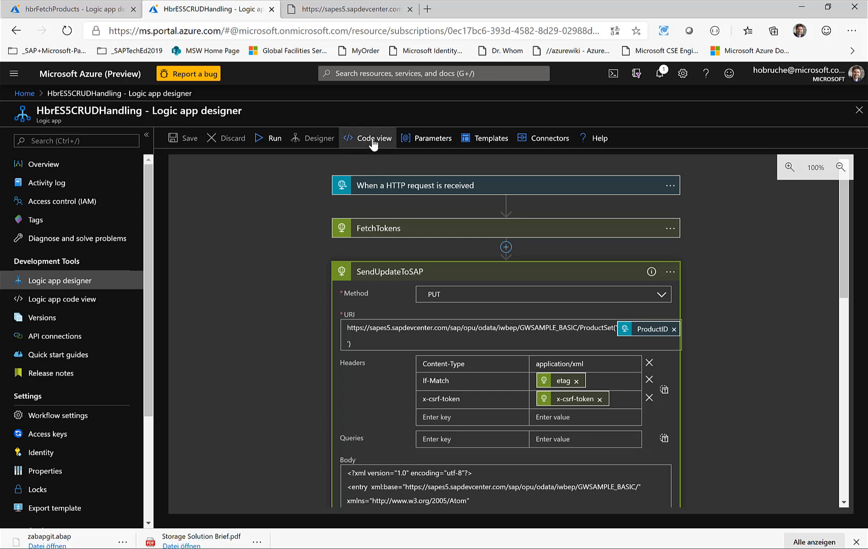
- Switch to code view and highlight every FetchTokens reference in the SendUpdateToSAP definition
click(374, 138)
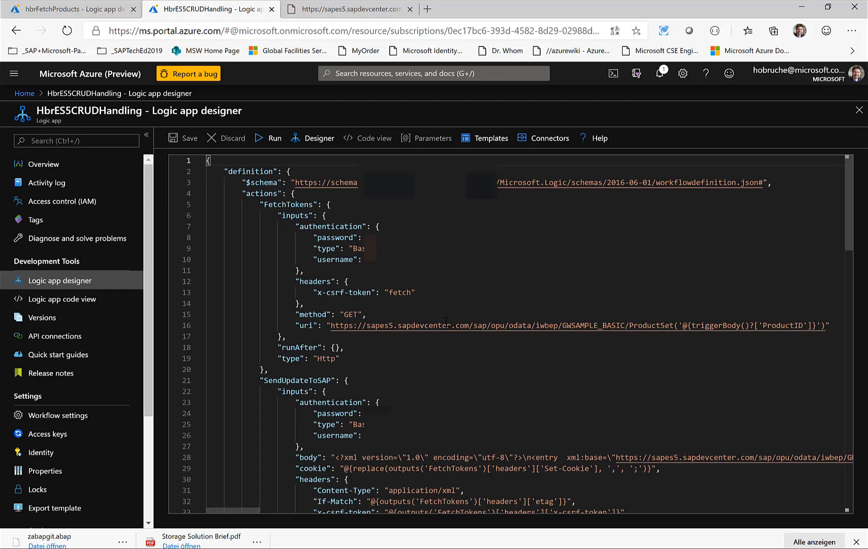
scroll(down, 3)
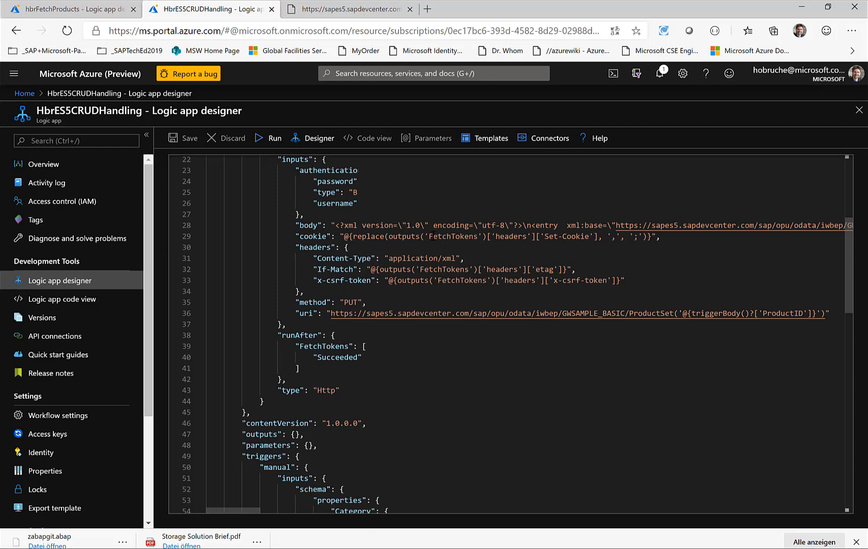
double_click(443, 269)
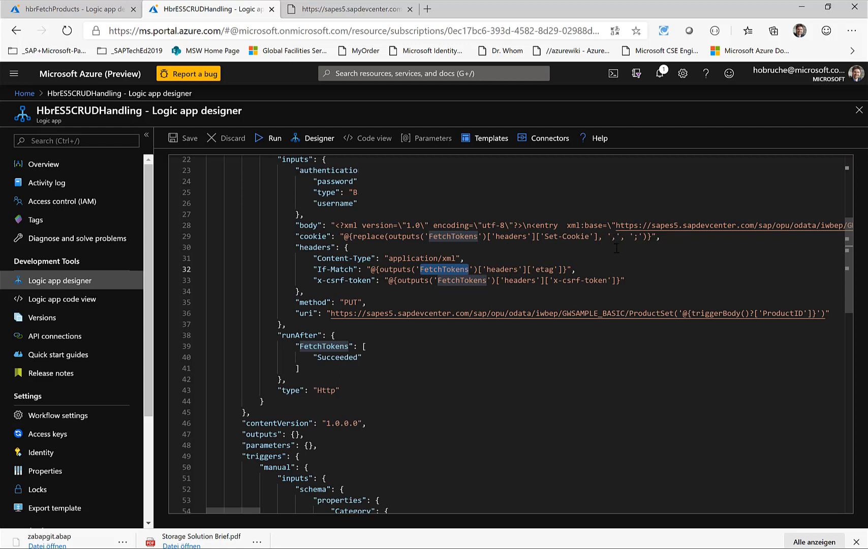
mouse_move(642, 245)
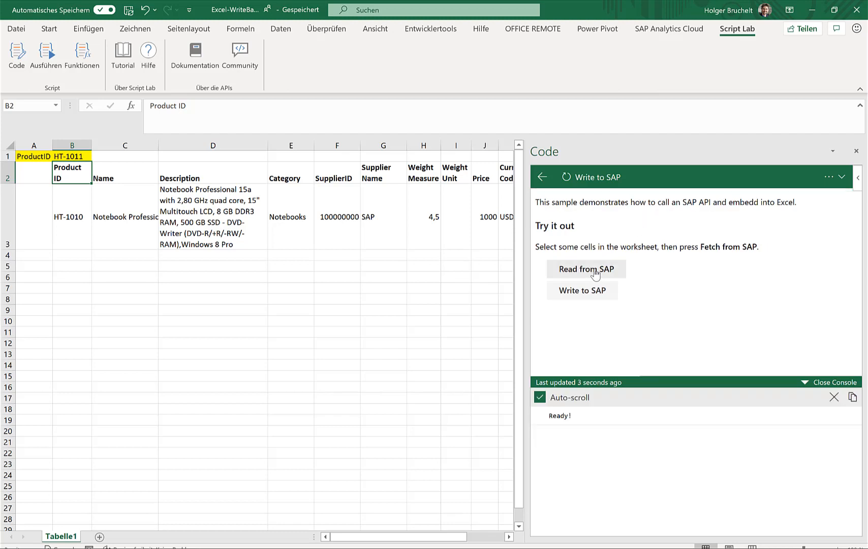
- Read HT-1011 from SAP, set its weight measure to 4,2, and write it back to SAP
click(585, 269)
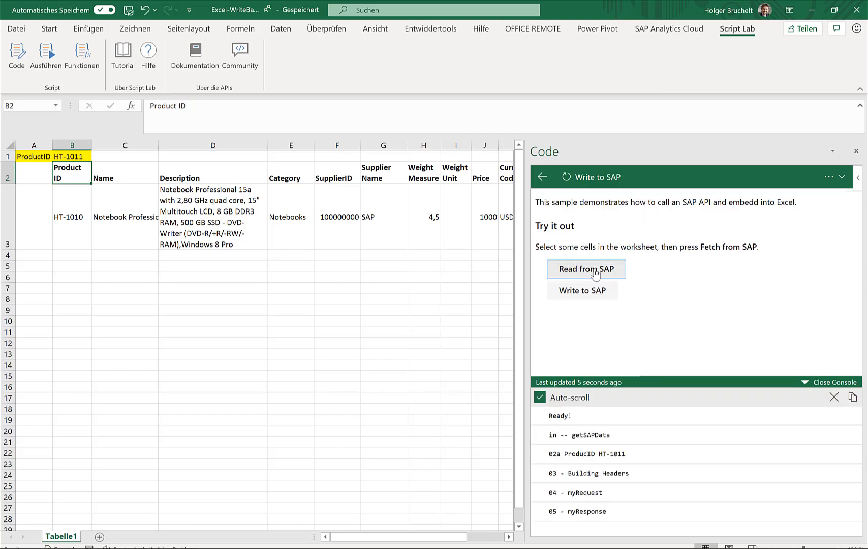
click(585, 268)
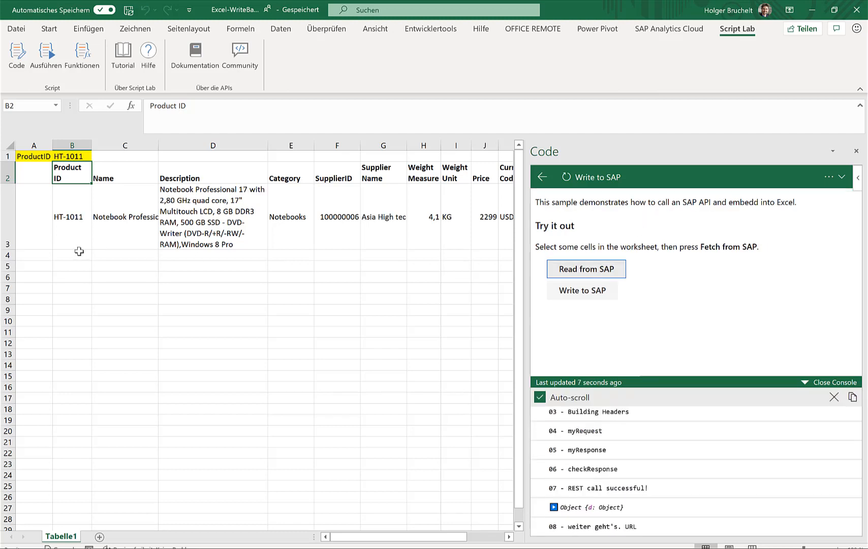
click(423, 217)
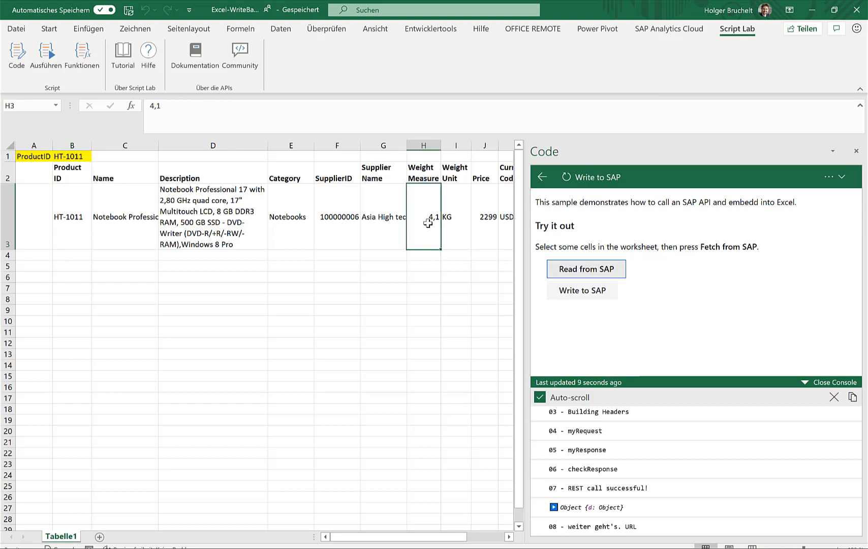
click(581, 291)
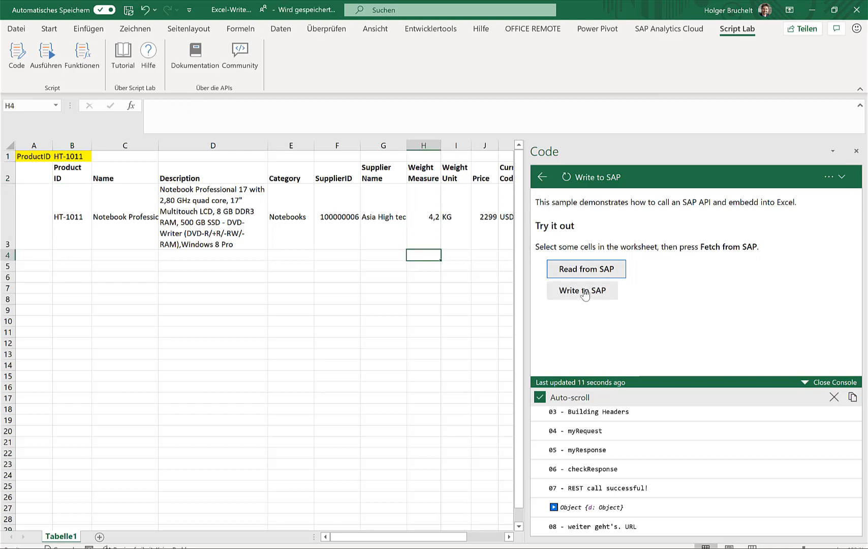
click(581, 291)
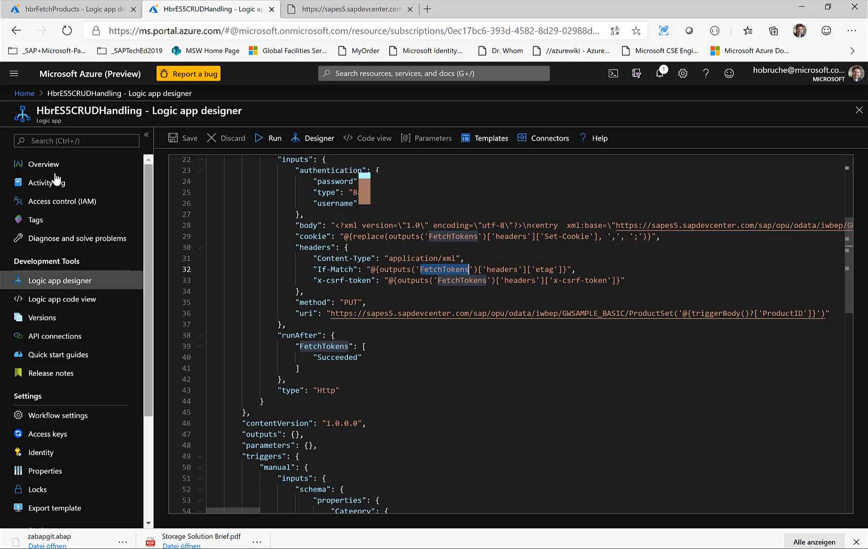
- From the logic app Overview, open the latest Succeeded run from 11:19 AM
click(42, 164)
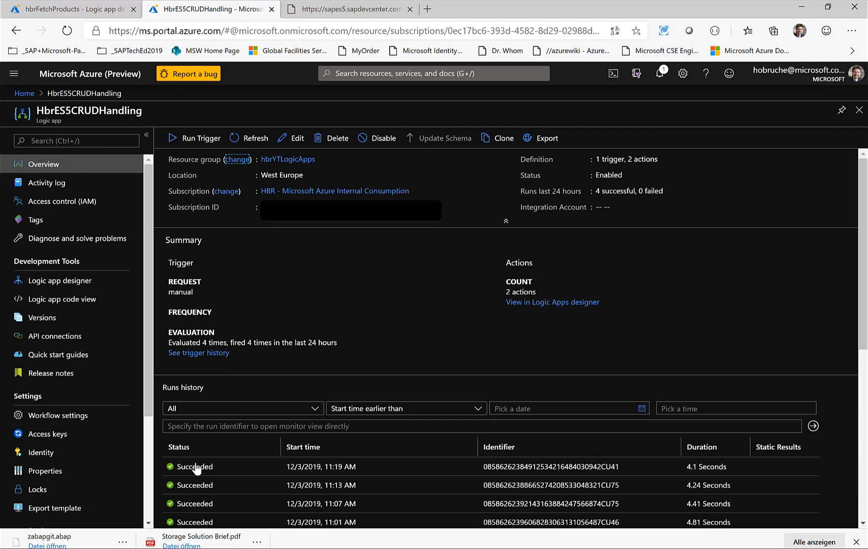
click(194, 466)
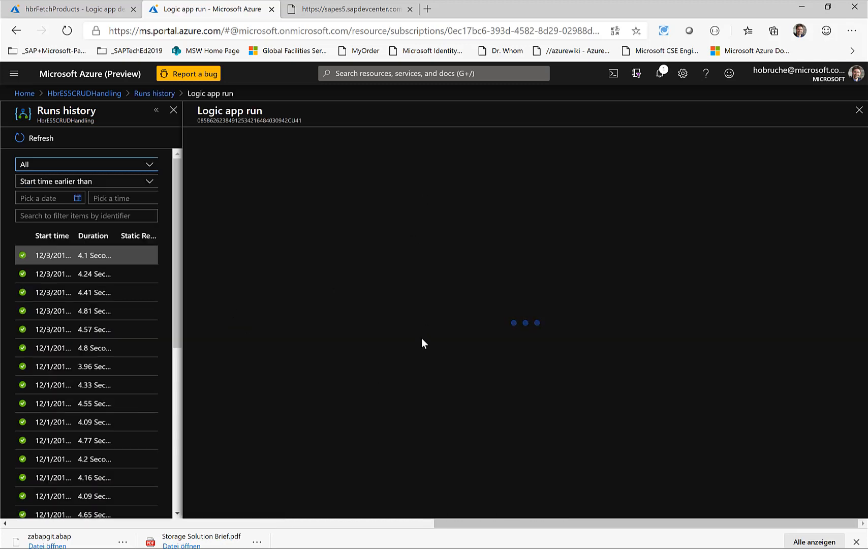
- Expand the FetchTokens action and show its raw outputs with status 200 and x-csrf-token header
click(53, 255)
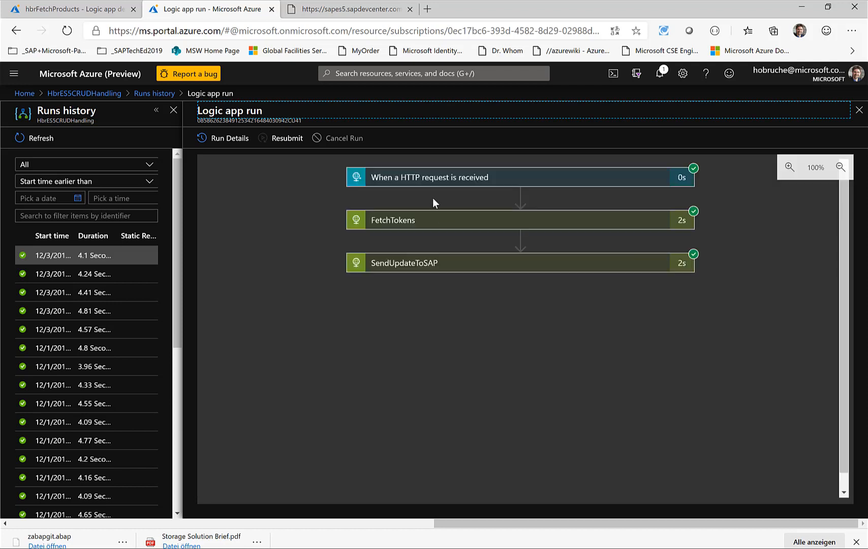
mouse_move(417, 183)
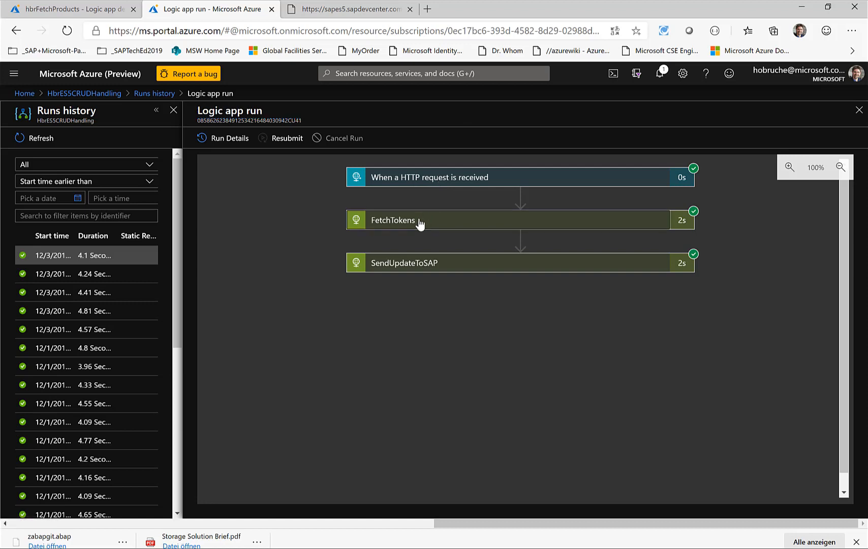
click(392, 219)
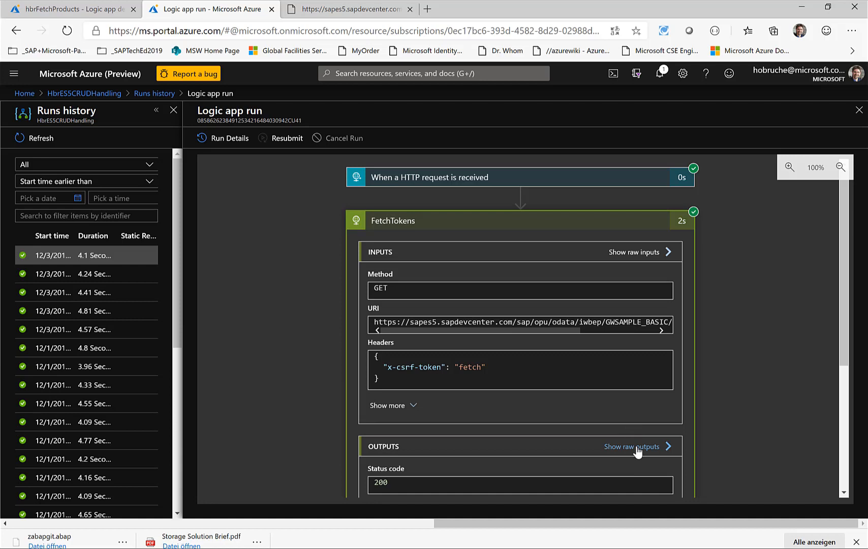
click(633, 447)
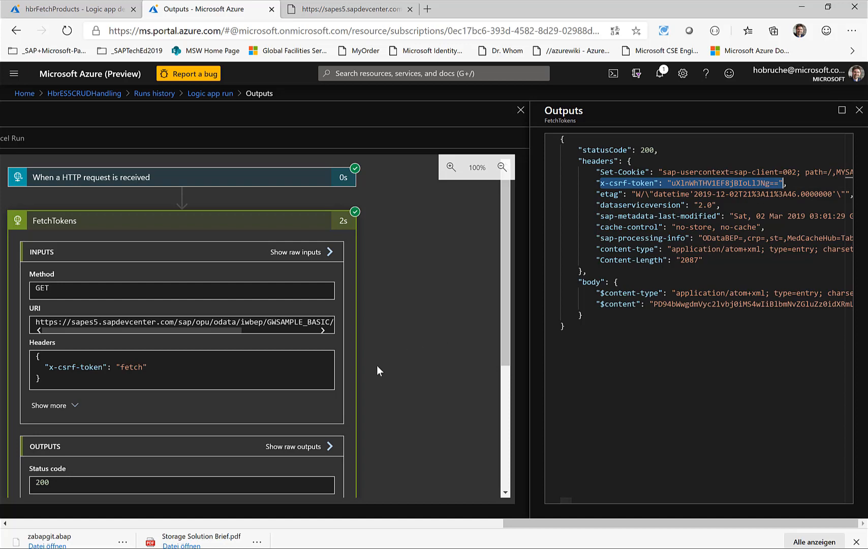
scroll(down, 3)
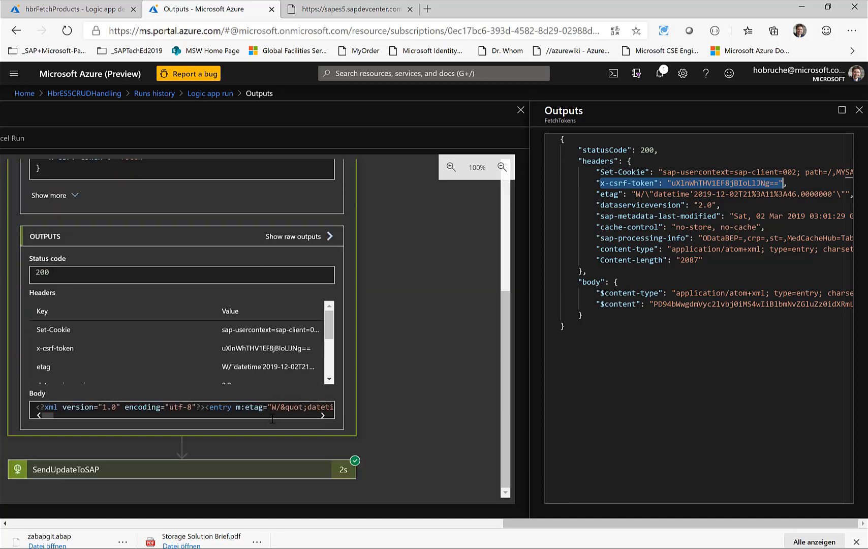